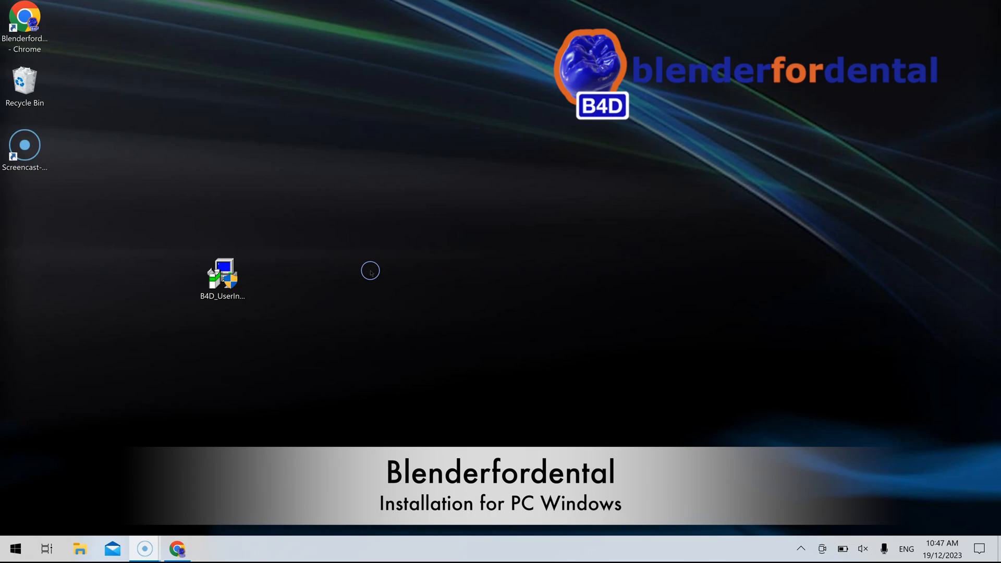
mouse_move(264, 263)
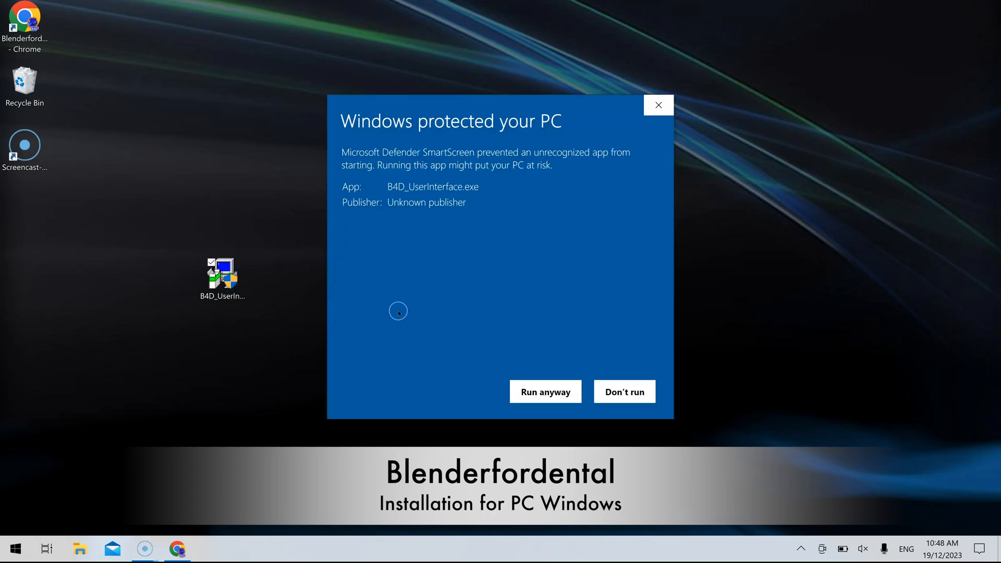
Step: Run the unrecognised B4D installer anyway and scroll through the licence agreement
click(545, 391)
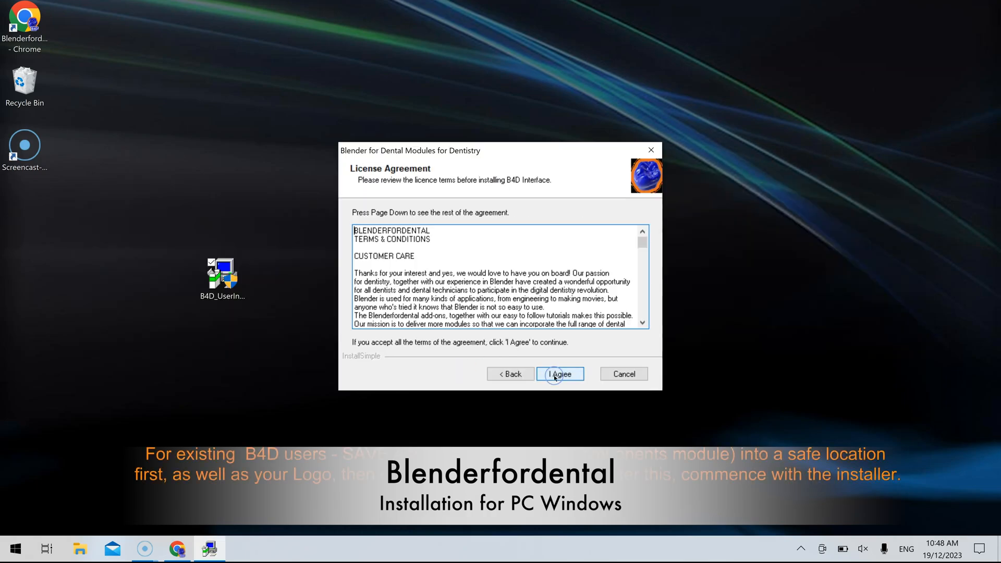
scroll(down, 3)
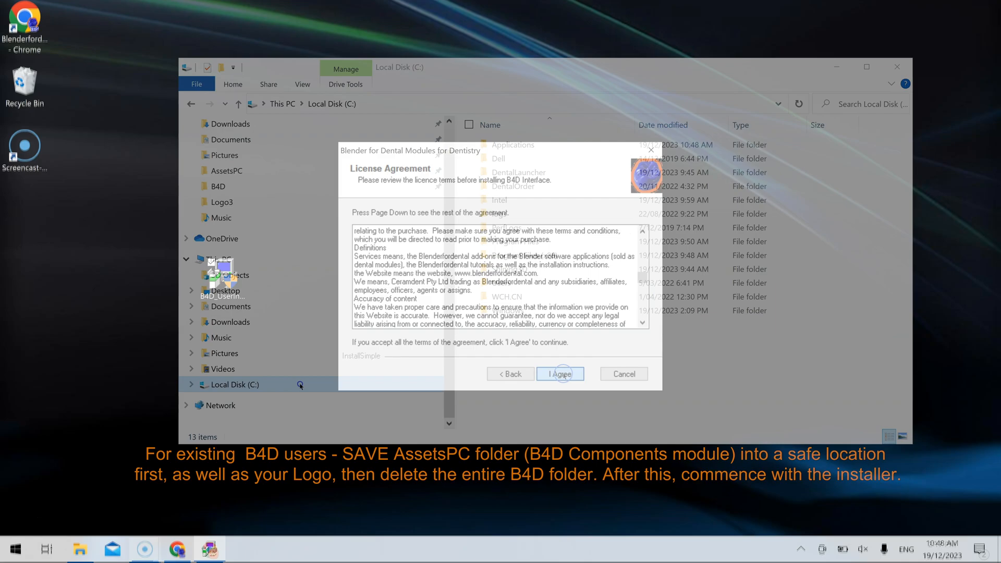
Step: Copy the AssetsPC and Logo3 folders from the old C: B4D folder to the desktop
click(560, 373)
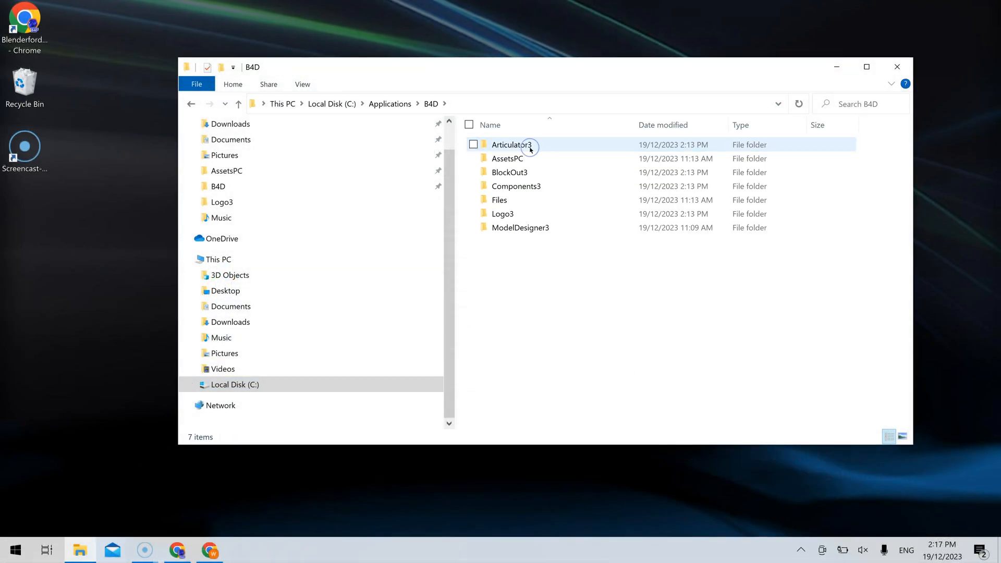
drag(507, 159, 290, 259)
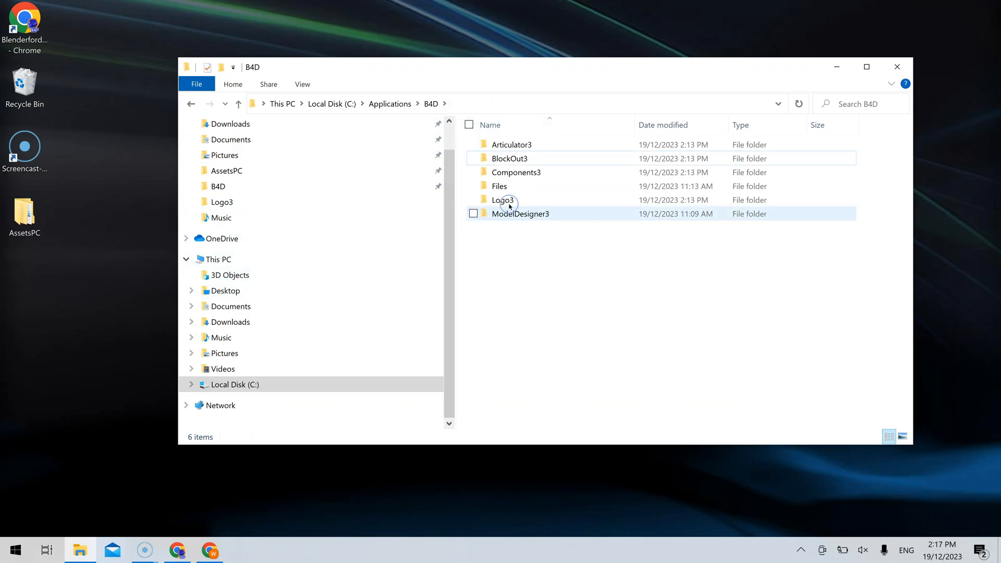
drag(503, 200, 286, 275)
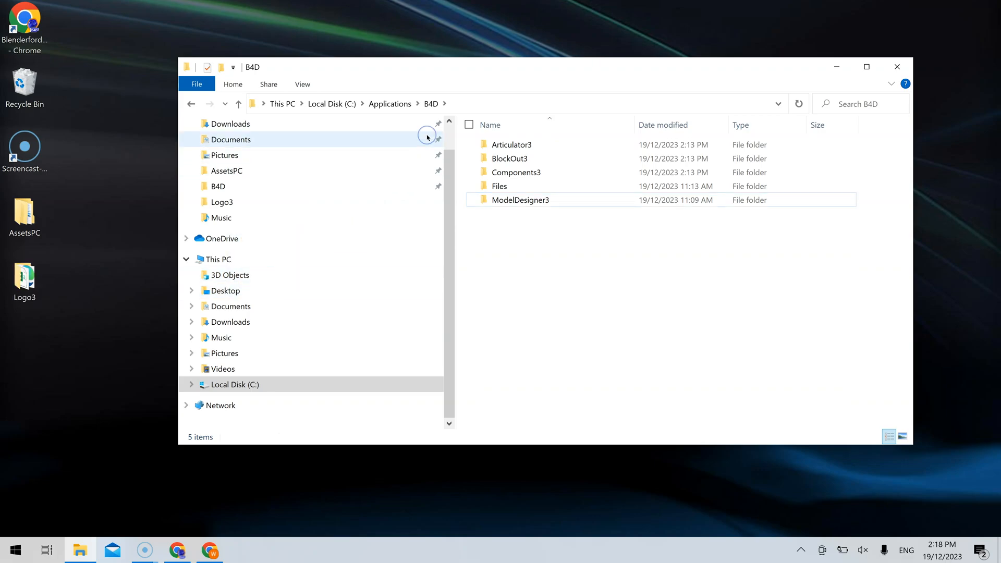
Step: Delete the old B4D folder from Applications, accept the licence, and finish the installer
click(238, 104)
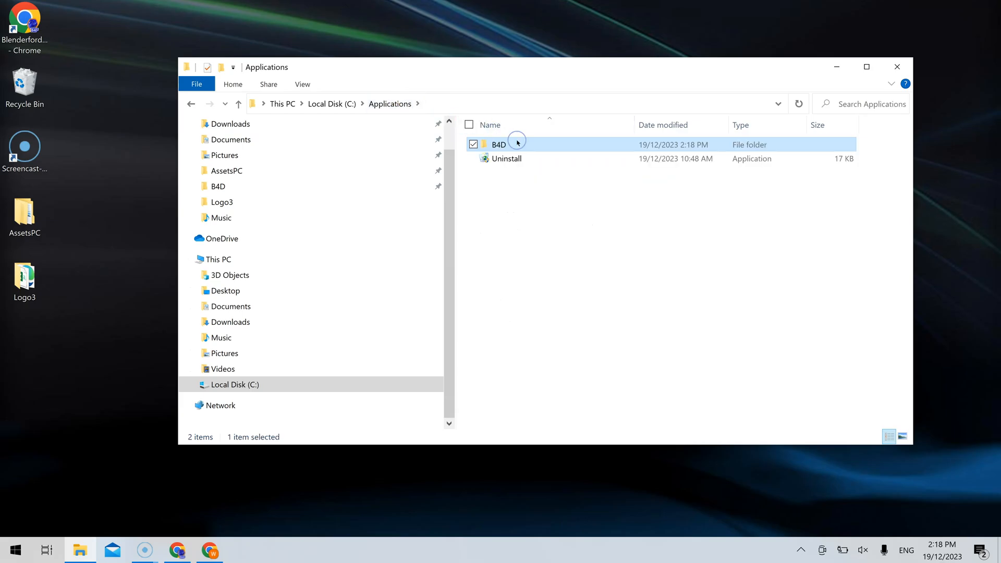
right_click(501, 145)
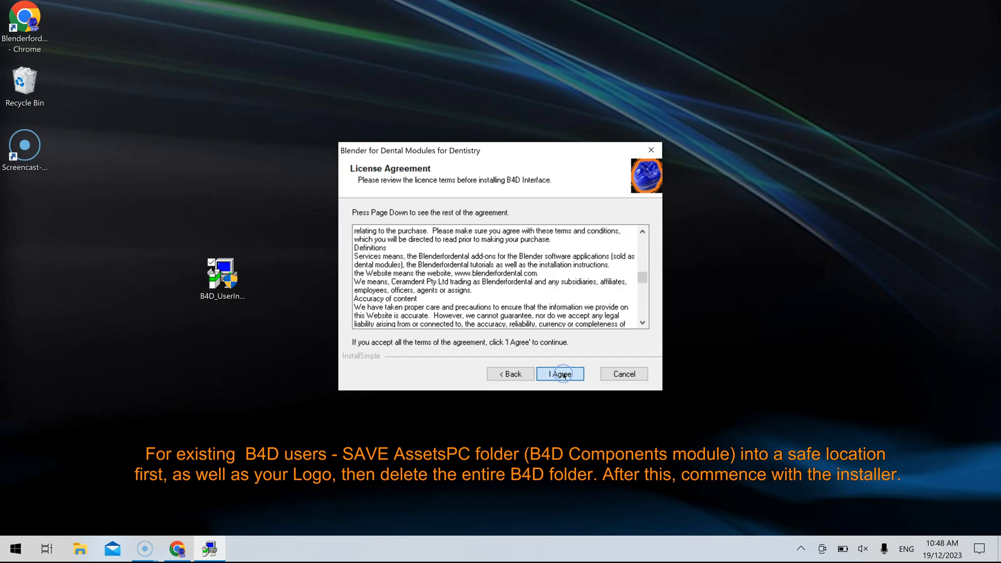
click(560, 373)
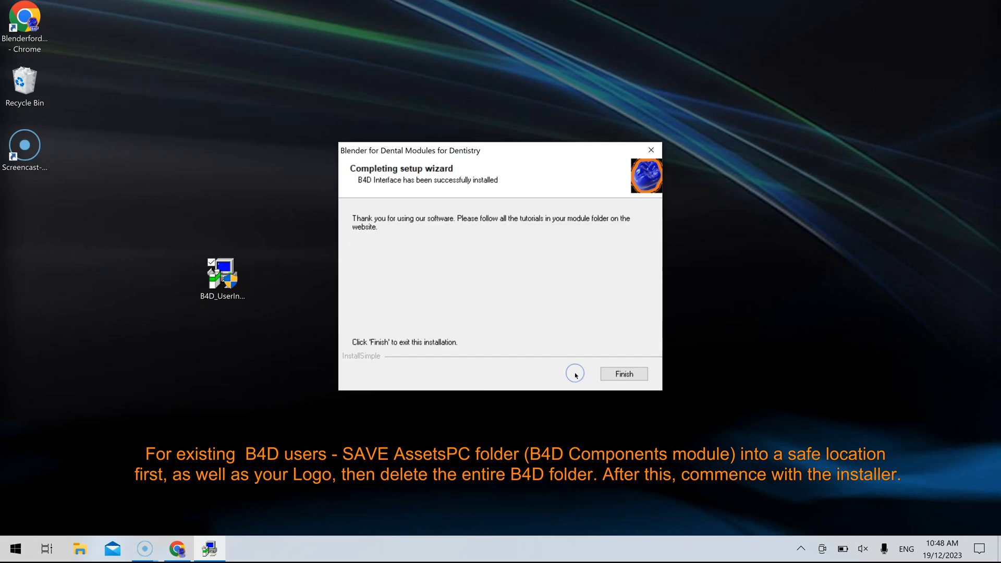
click(622, 373)
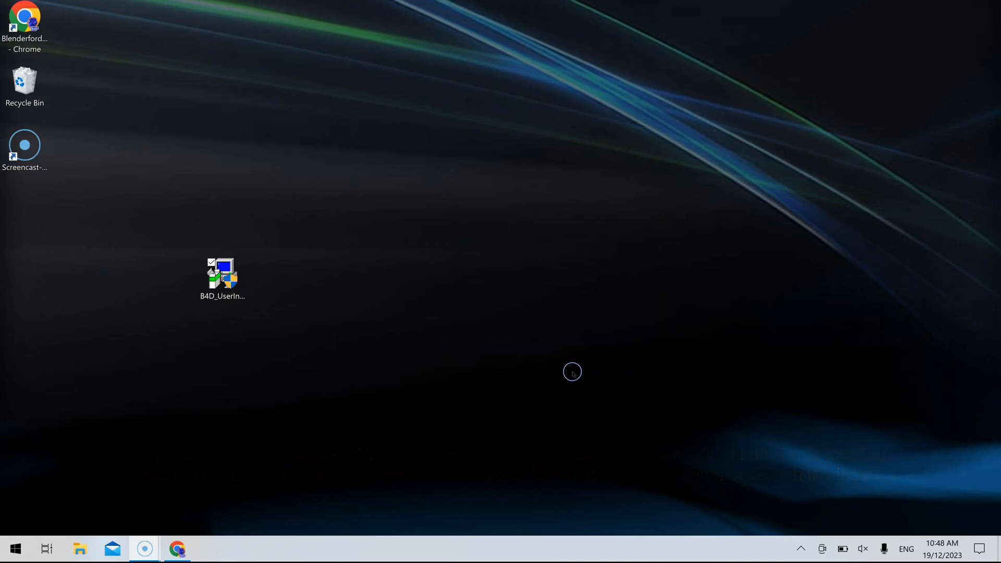
Step: Launch b4d.exe from the B4D_UserInterface Release folder
click(79, 549)
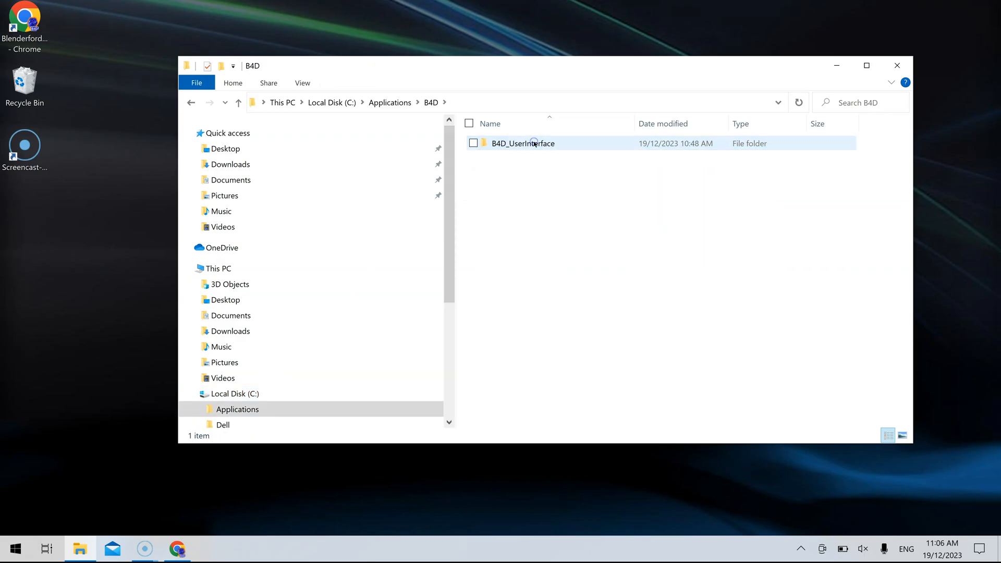
double_click(522, 143)
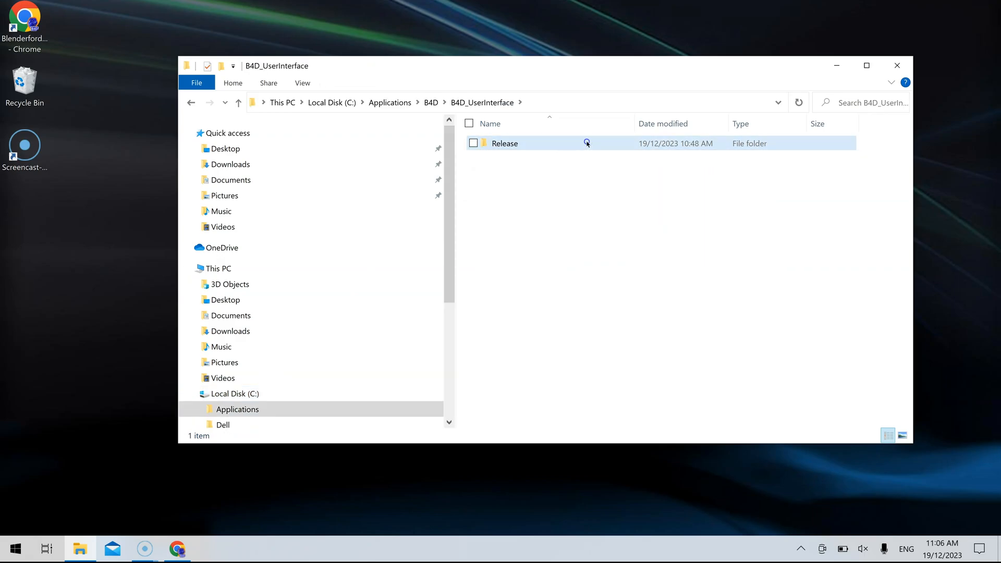
double_click(504, 143)
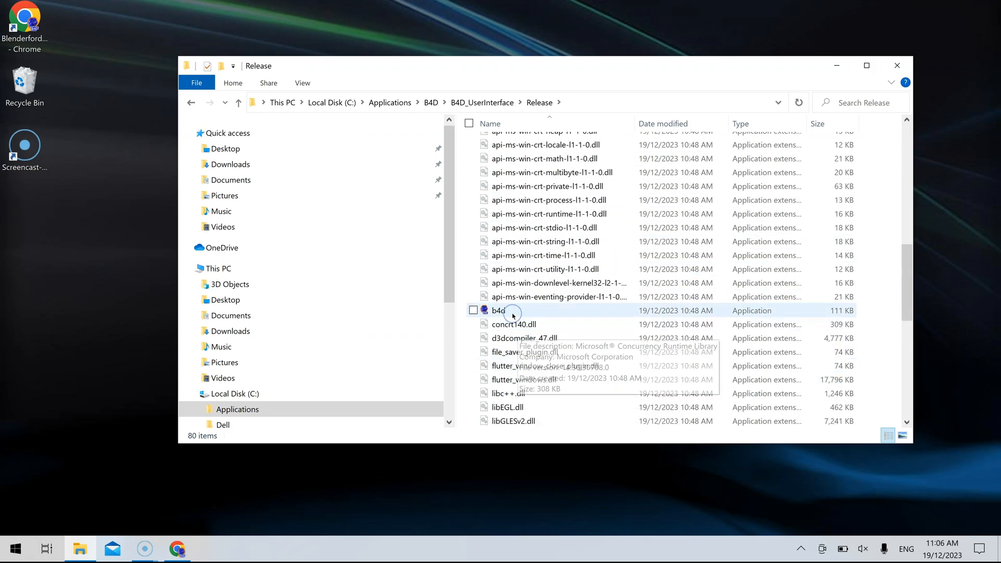
double_click(498, 310)
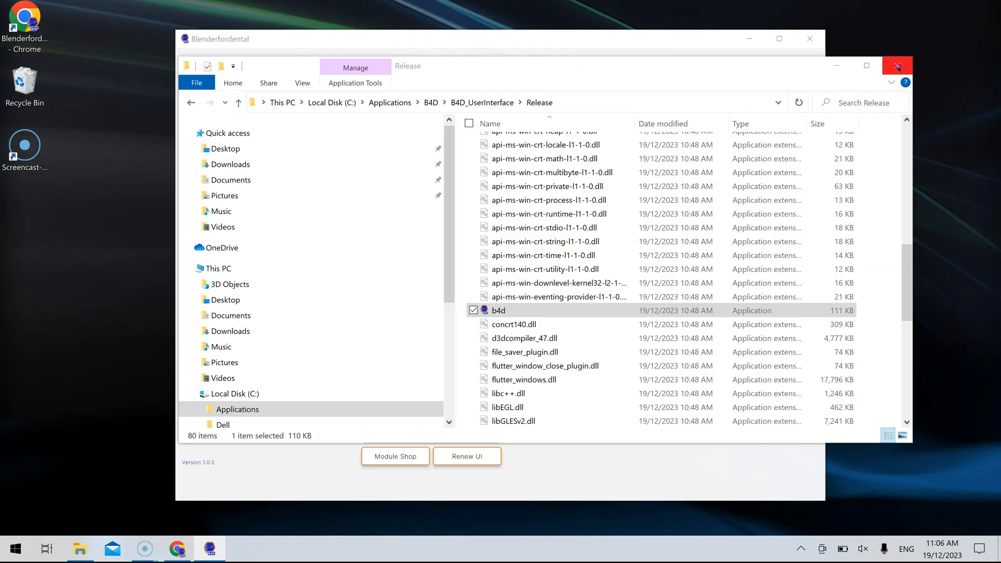
Step: Log in to Blenderfordental with website credentials and install the Model Designer - PC & Mac module
double_click(497, 310)
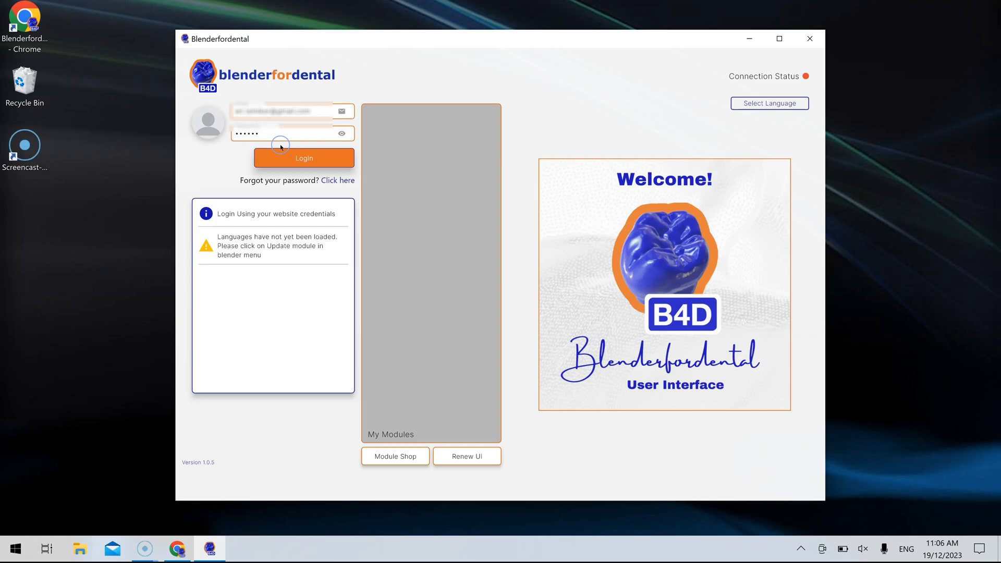
click(304, 157)
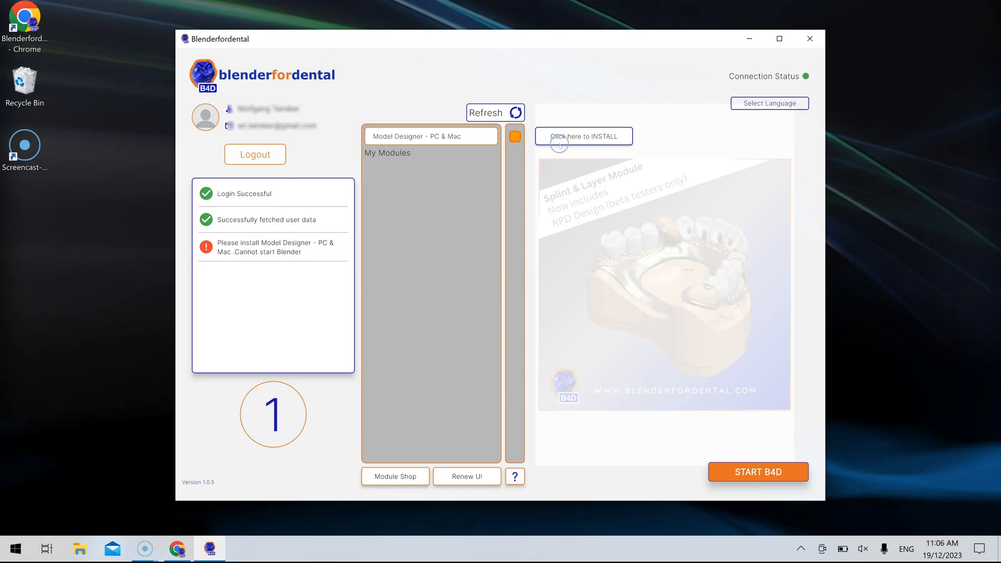
click(582, 136)
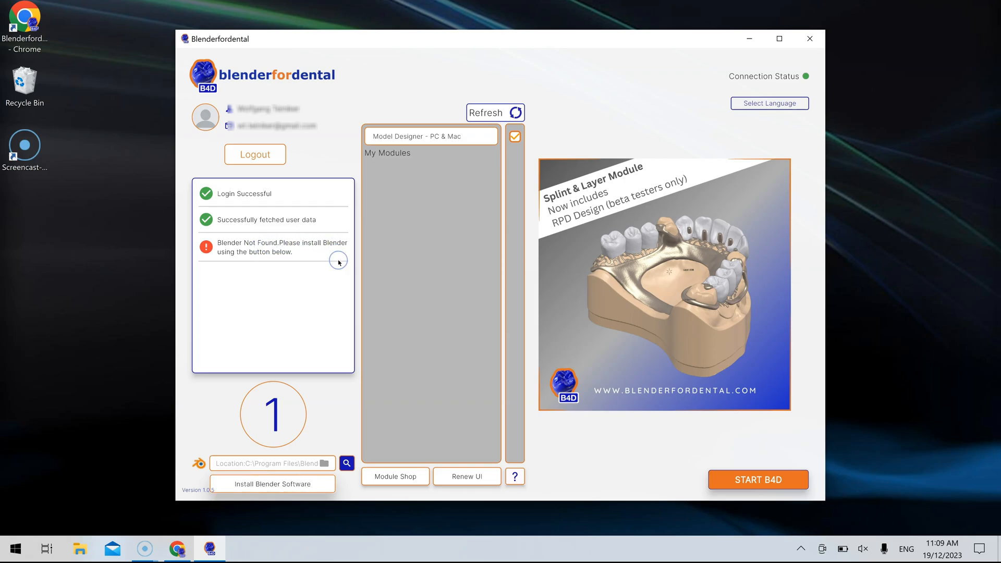
Step: Launch the Blender setup wizard from the Install Blender Software button
click(272, 484)
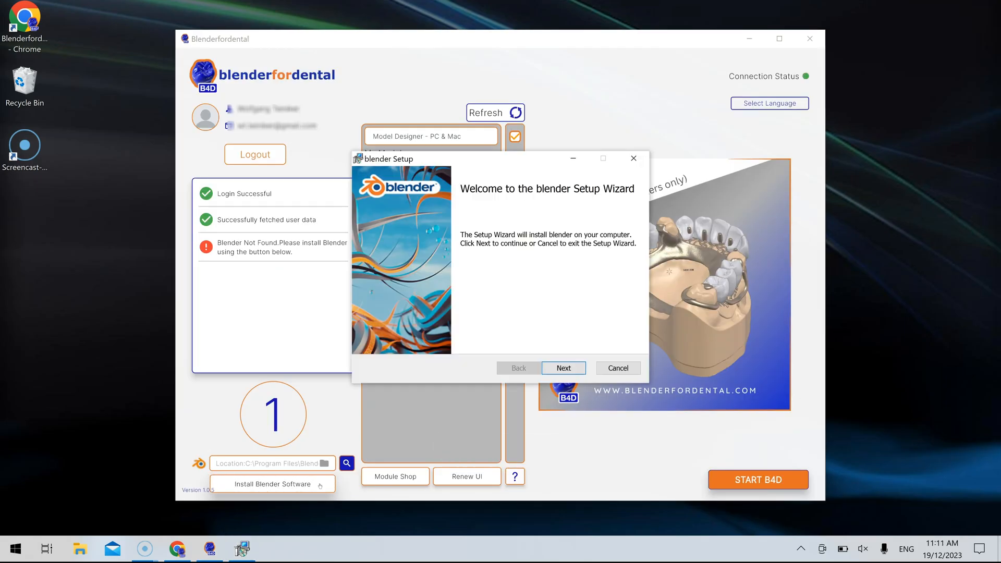
Step: Install Blender 3.6 with the accepted license and default features, then exit setup
click(562, 368)
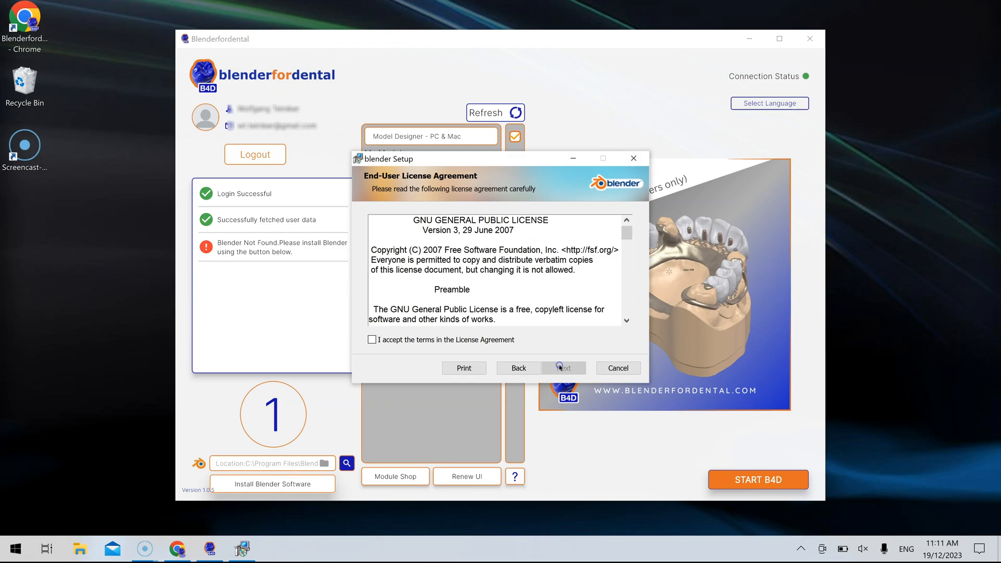
click(372, 339)
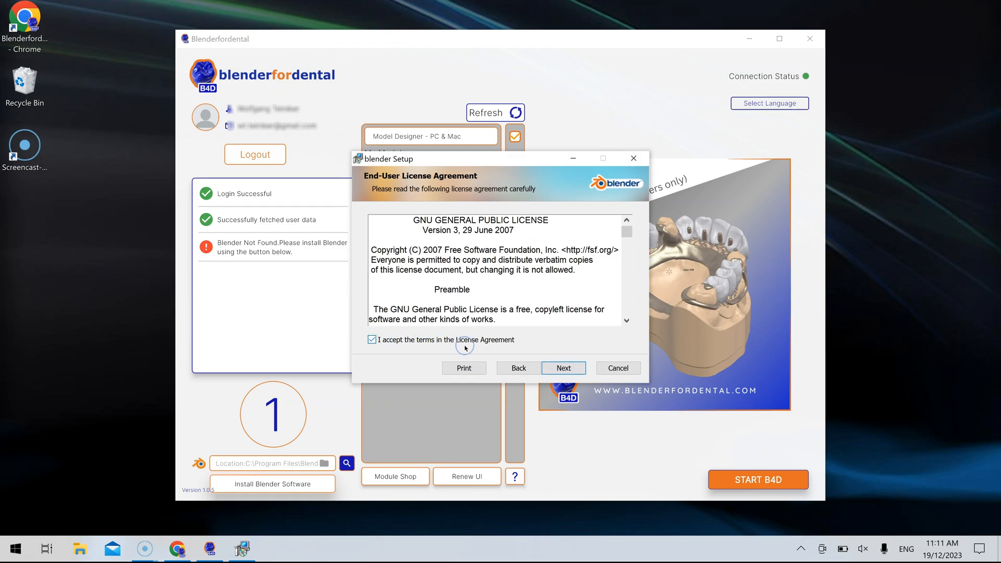
click(563, 367)
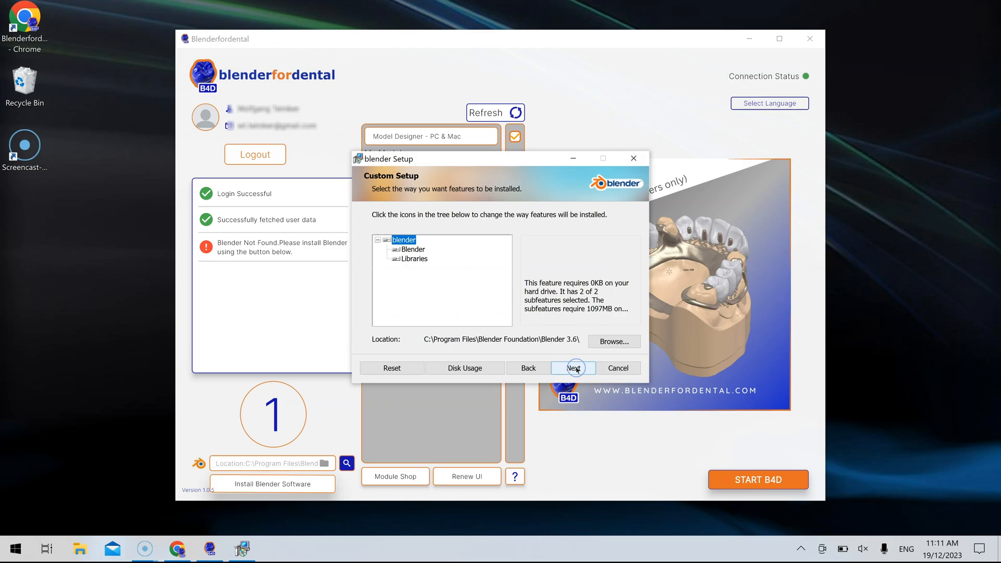
click(572, 368)
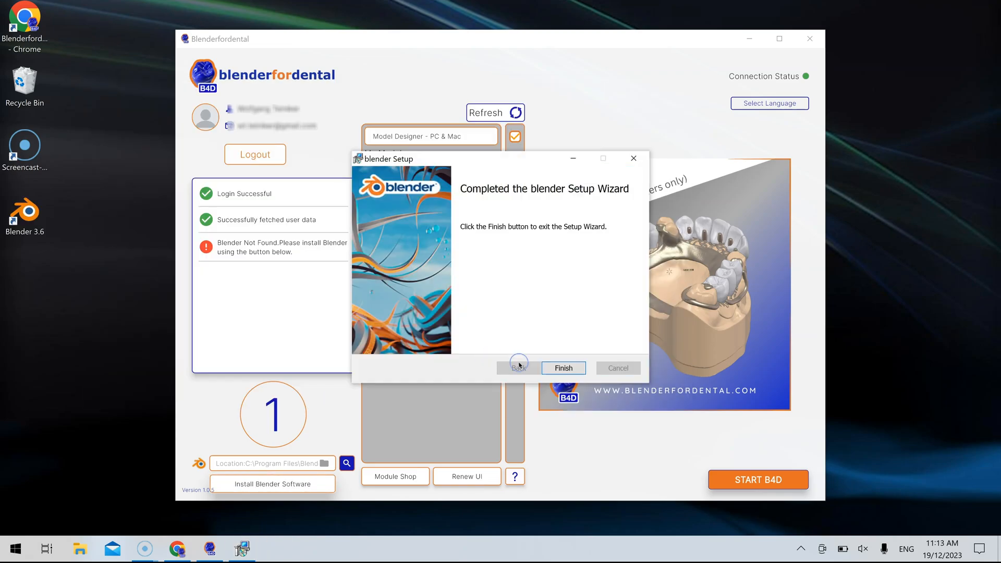
click(562, 367)
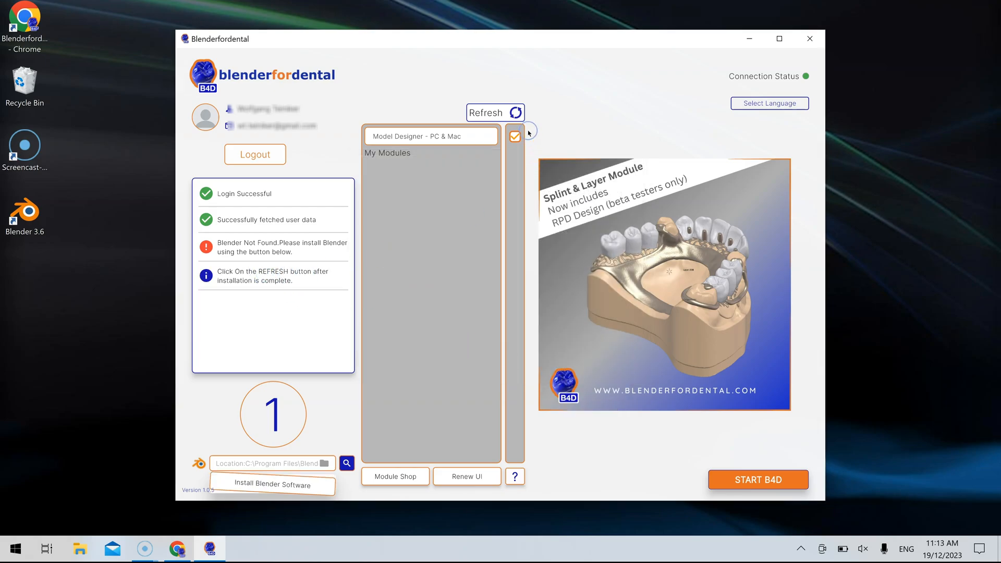
Step: Refresh to confirm Blender 3.6 with English language, then start B4D in Blender
click(494, 113)
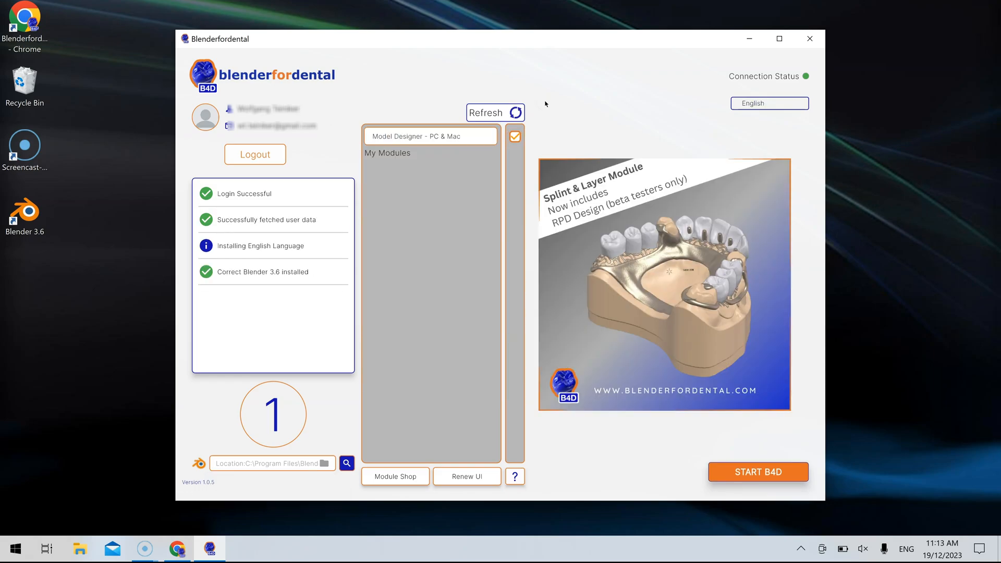
mouse_move(635, 246)
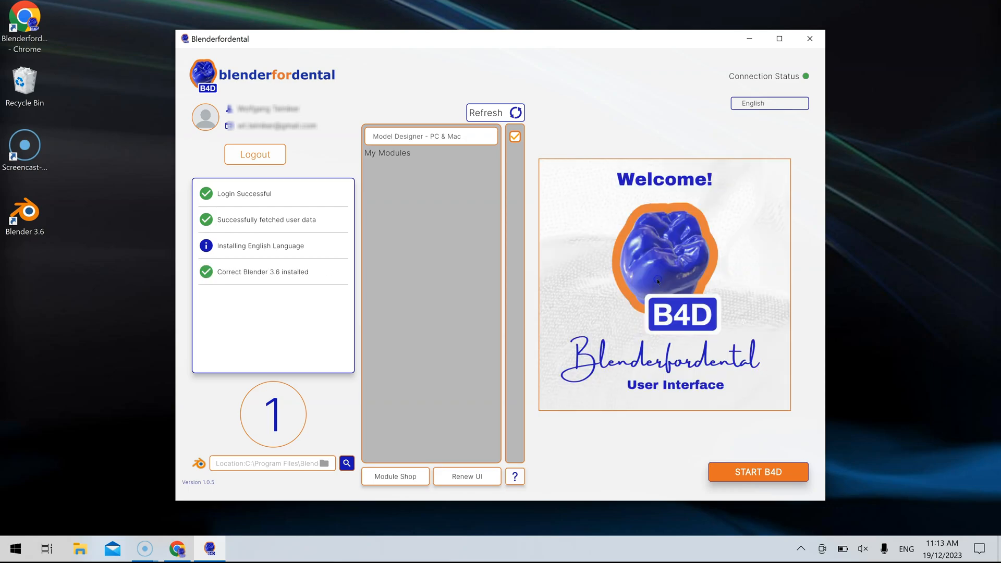
mouse_move(759, 116)
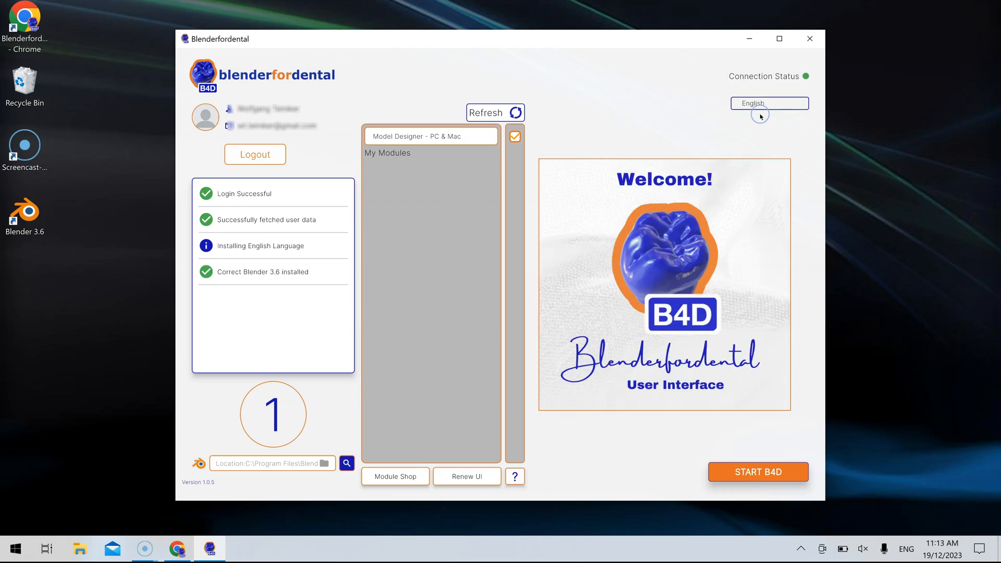
click(769, 103)
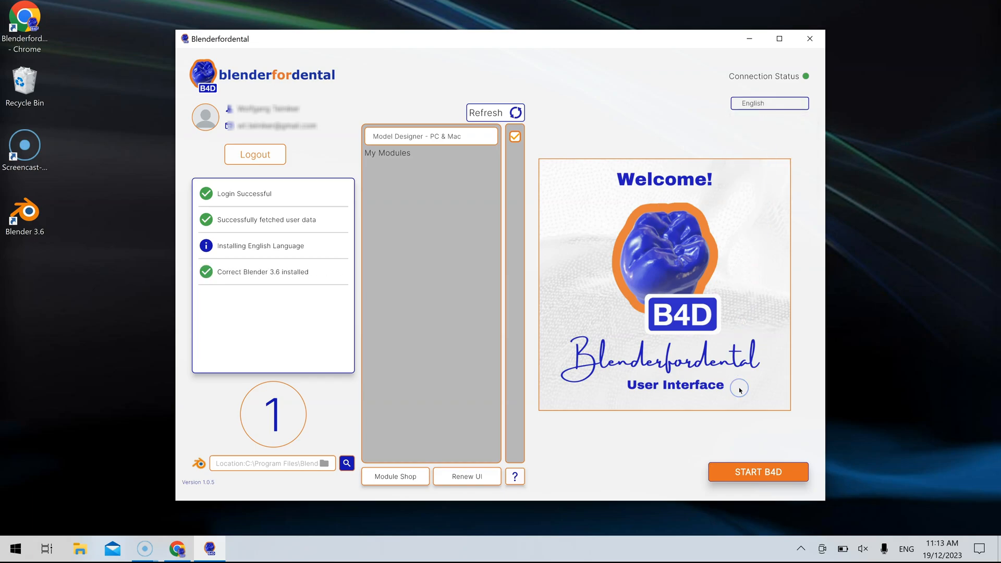
click(757, 472)
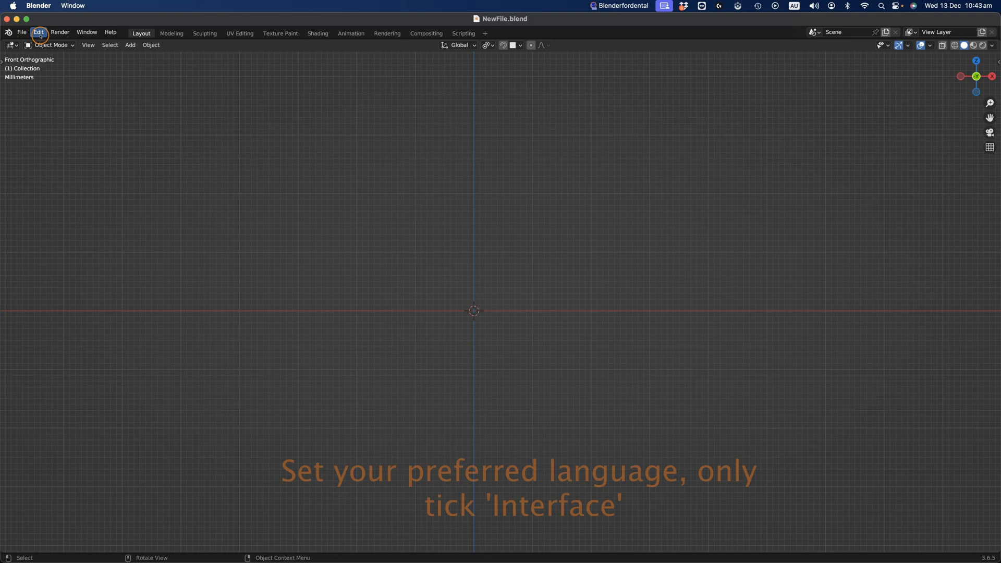
Step: Open Blender Preferences and show the Themes settings
click(38, 32)
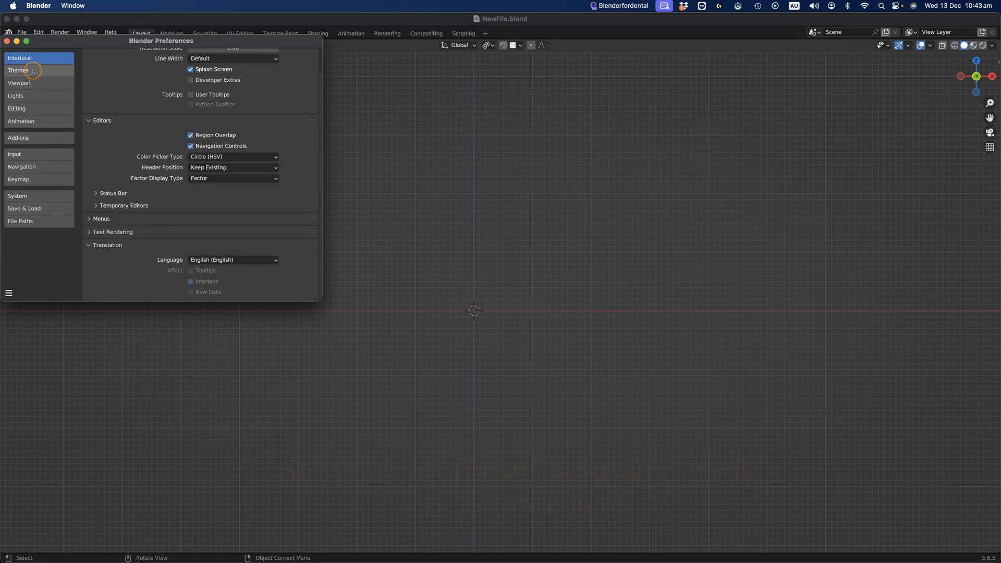
click(18, 71)
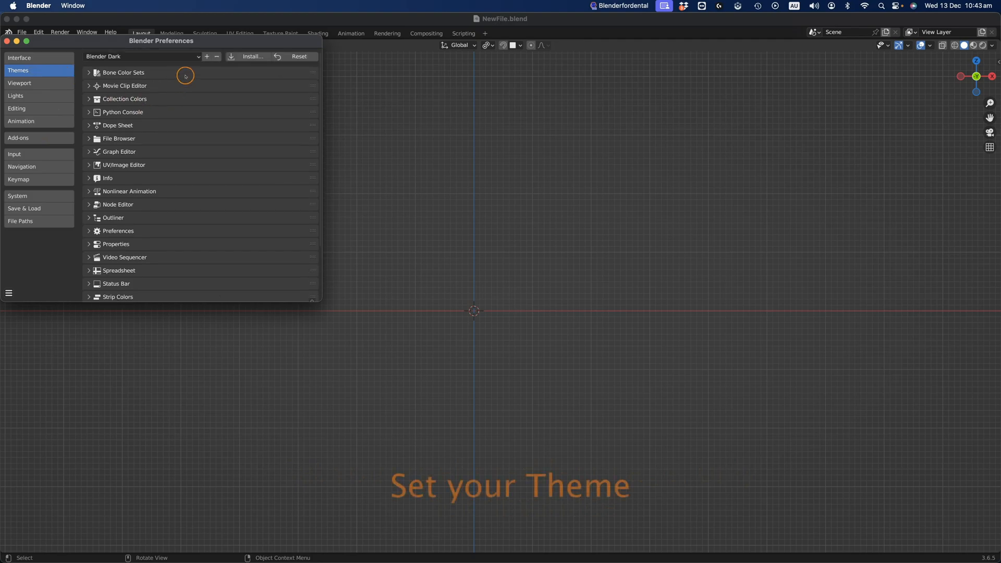
Step: Install Ocean.xml from Applications > B4D > ModelDesigner3 > Themes as Blender's theme
click(253, 56)
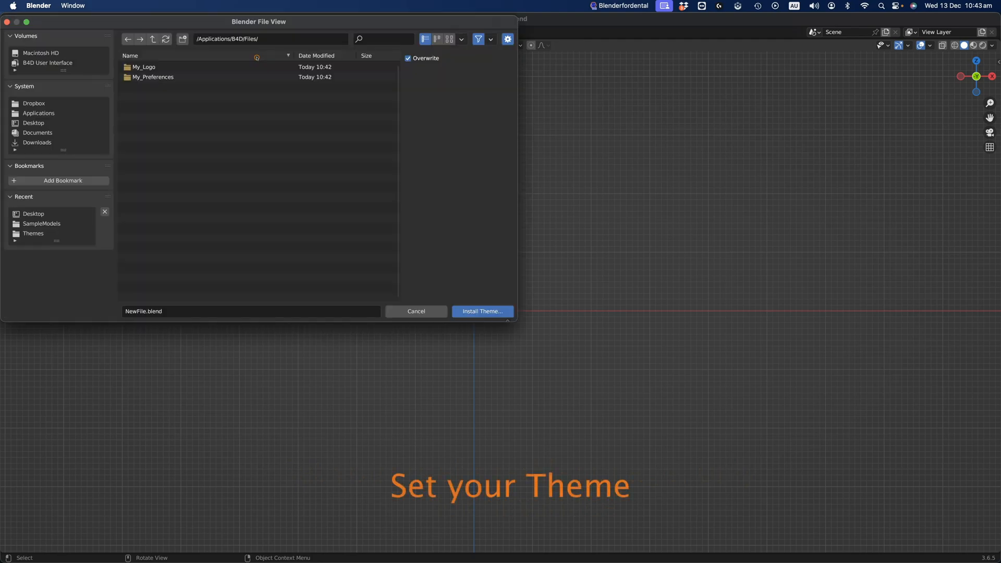
click(40, 52)
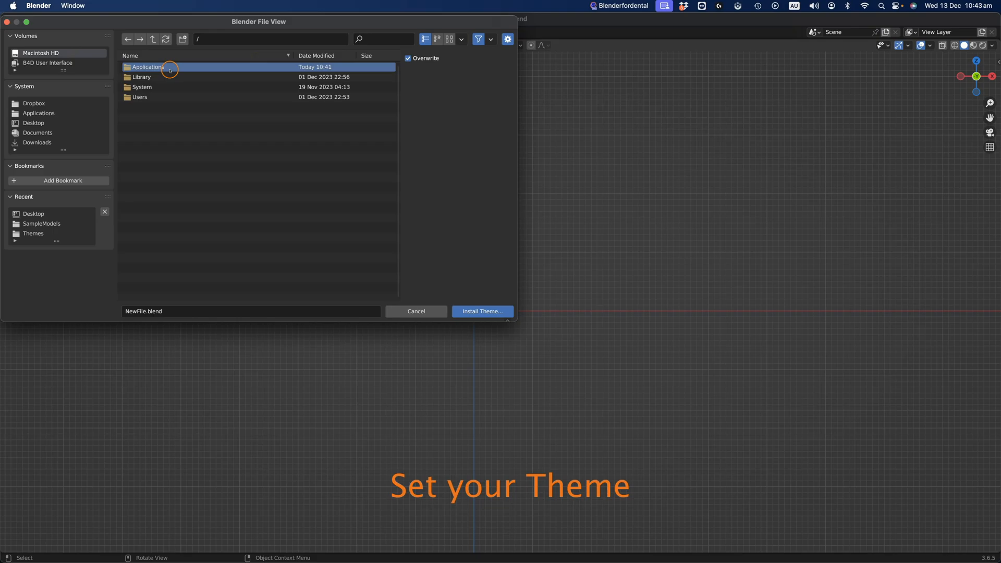
double_click(148, 67)
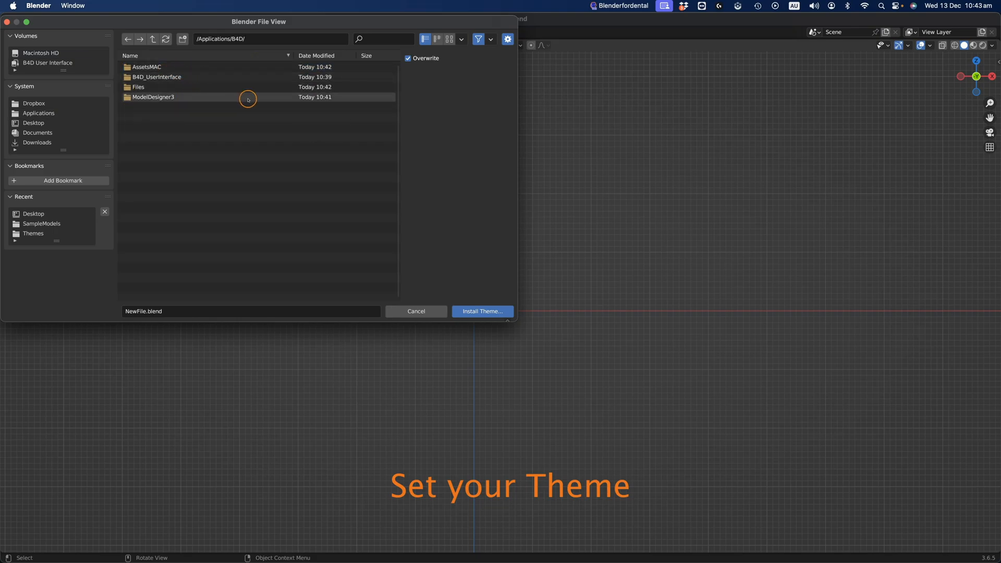
double_click(154, 97)
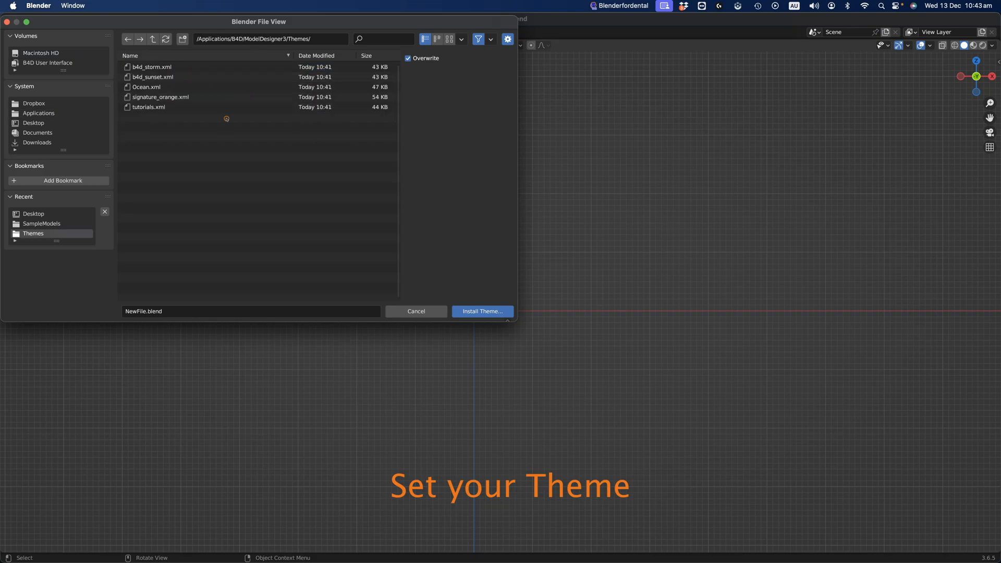
click(146, 86)
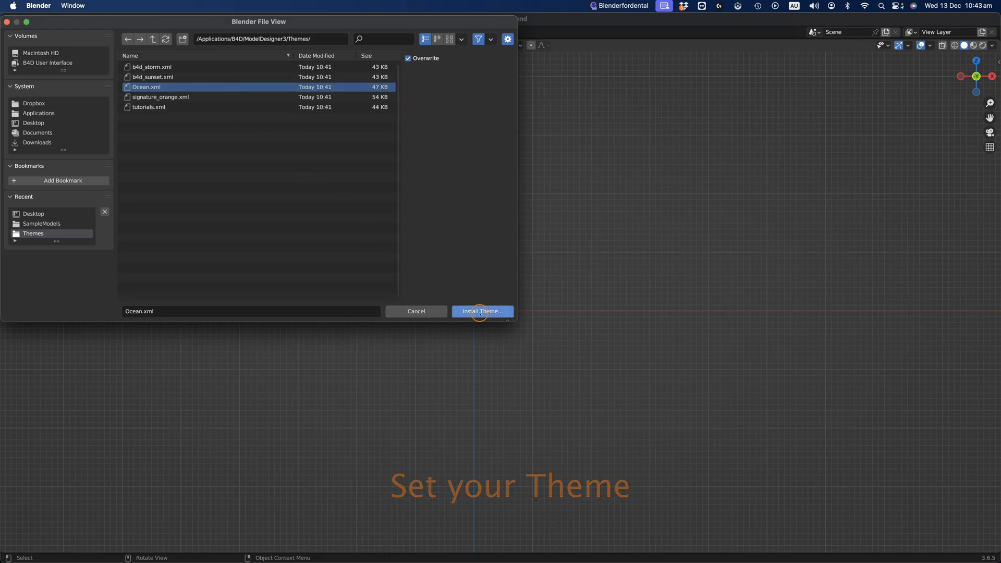
click(482, 311)
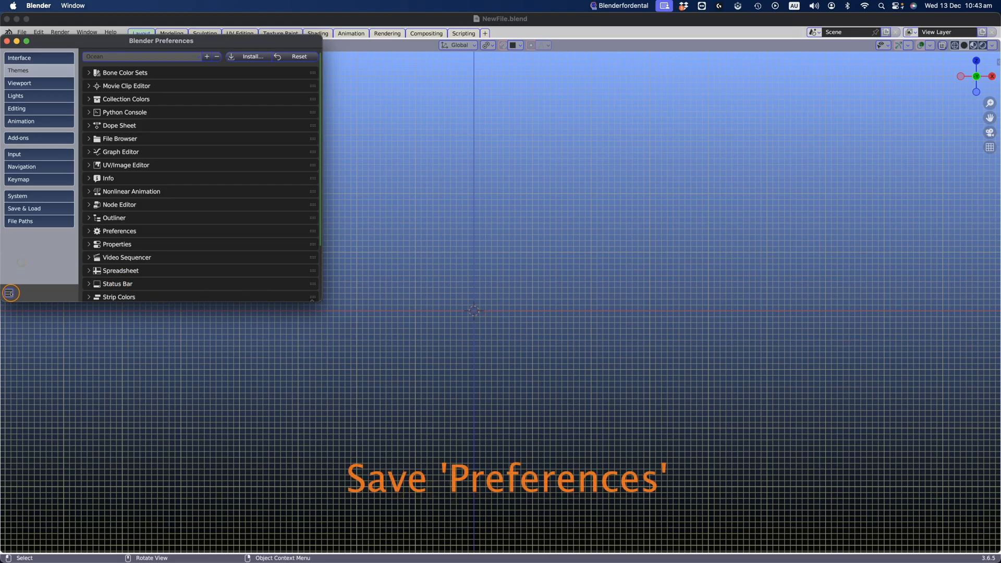
Step: Save Blender preferences from the Preferences hamburger menu
click(9, 293)
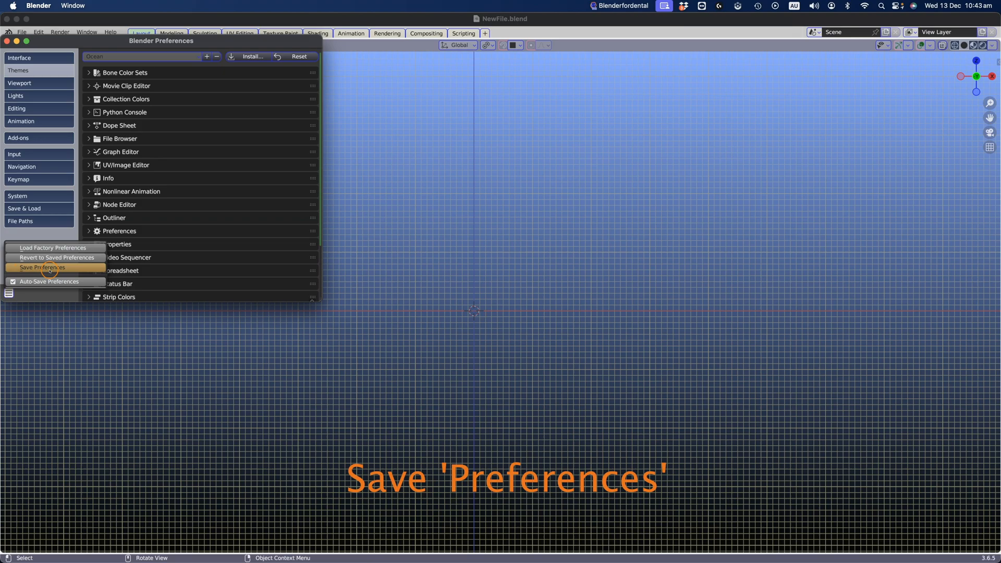
click(43, 268)
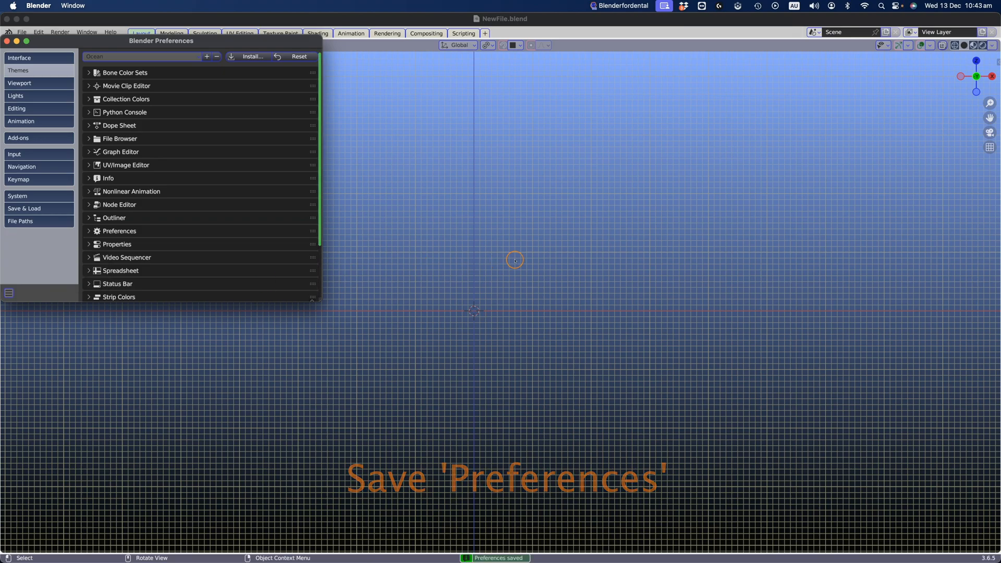